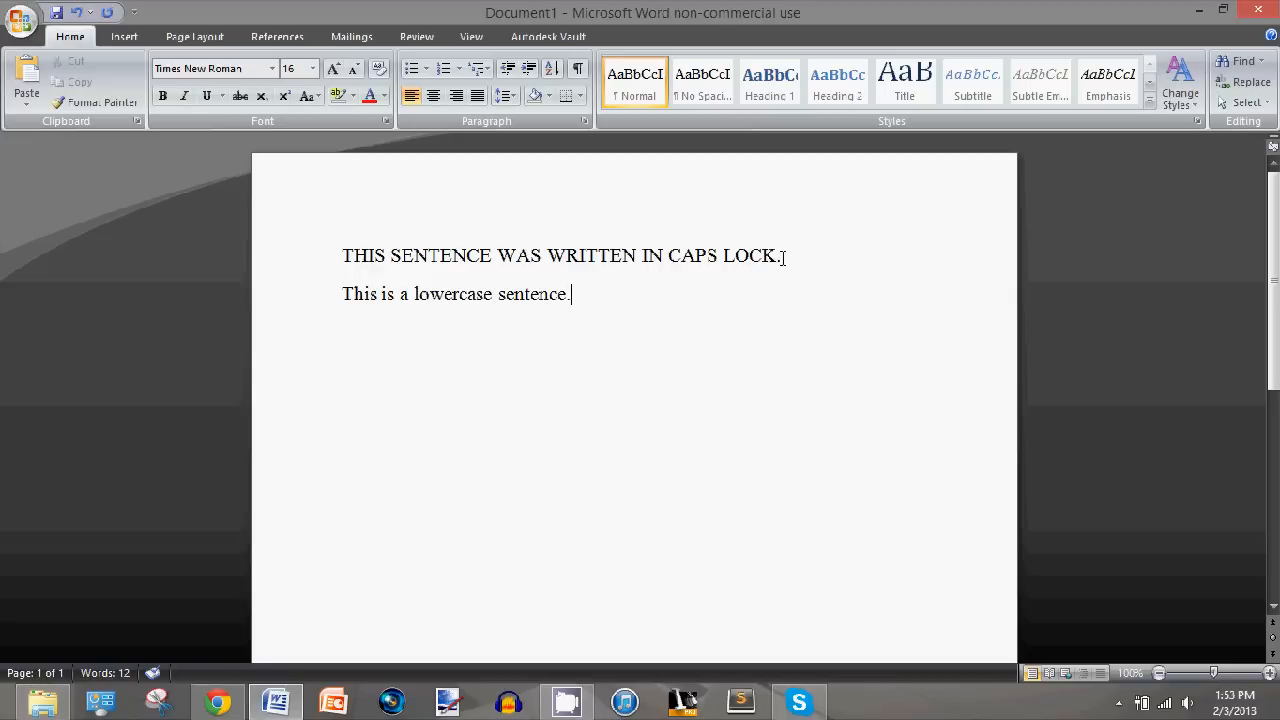
Step: Change the selected all-caps first sentence to sentence case: "This sentence was written in caps lock."
drag(496, 256, 780, 256)
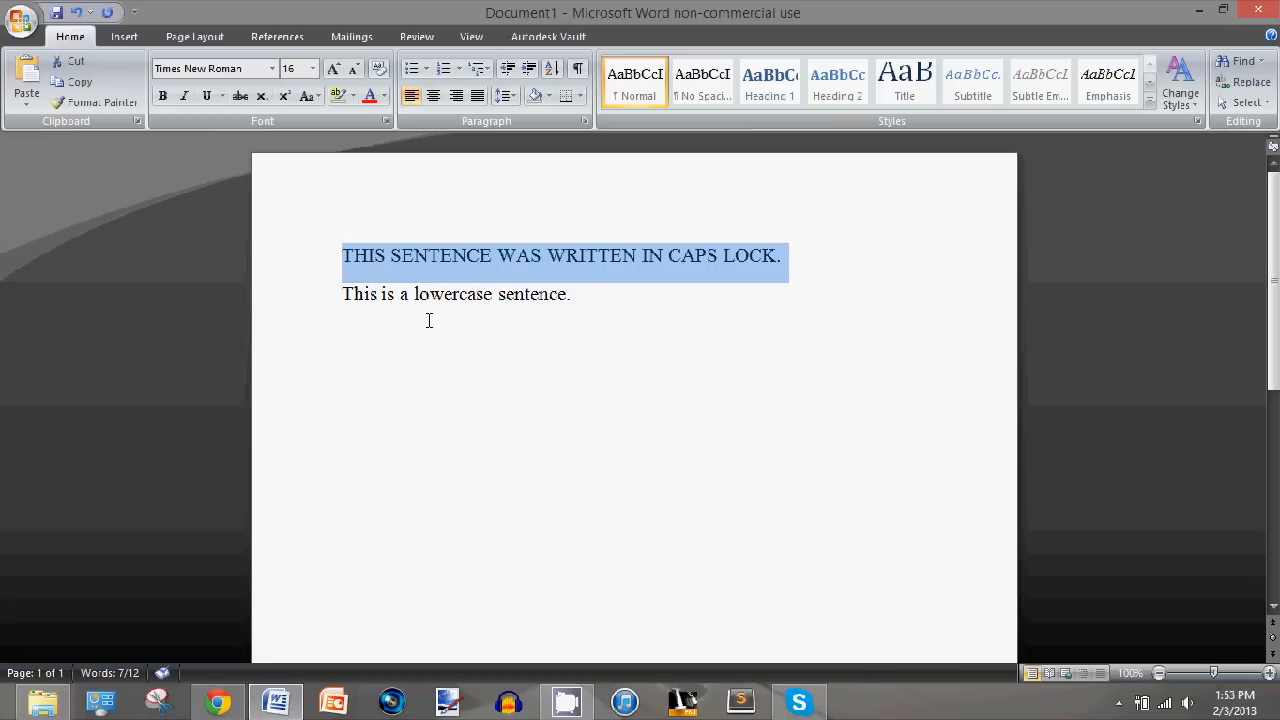
mouse_move(428, 318)
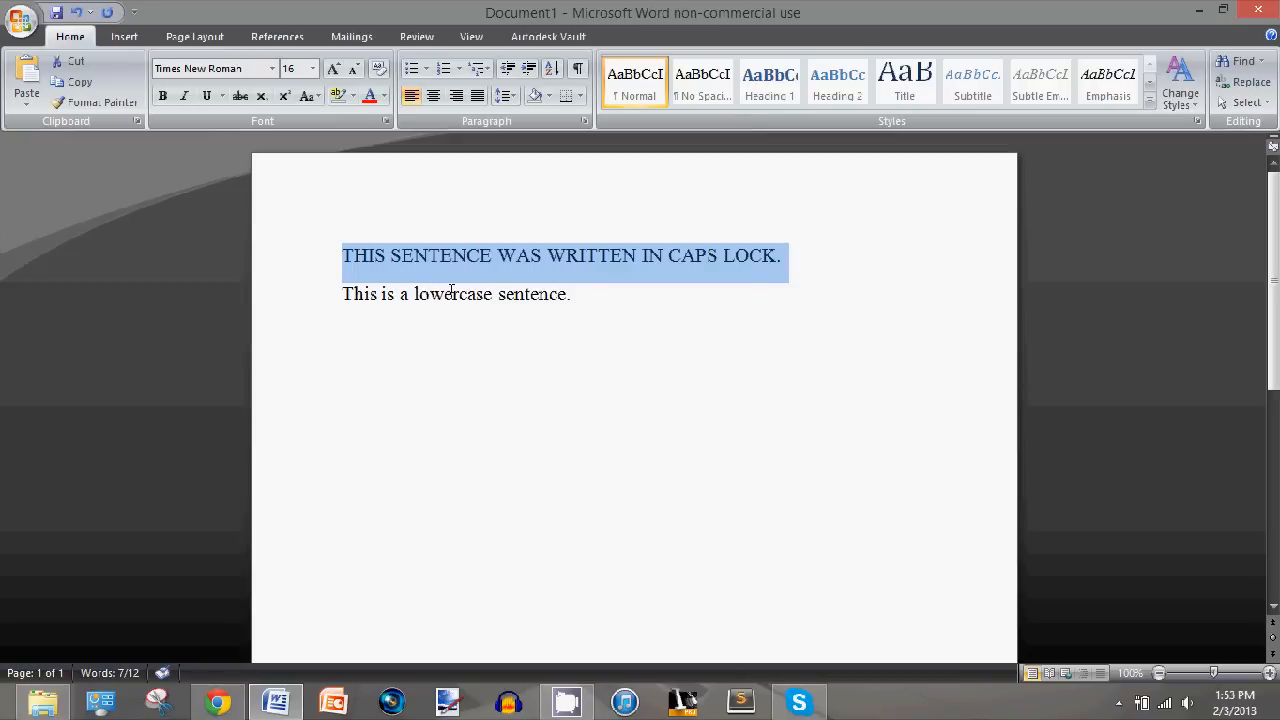
mouse_move(486, 292)
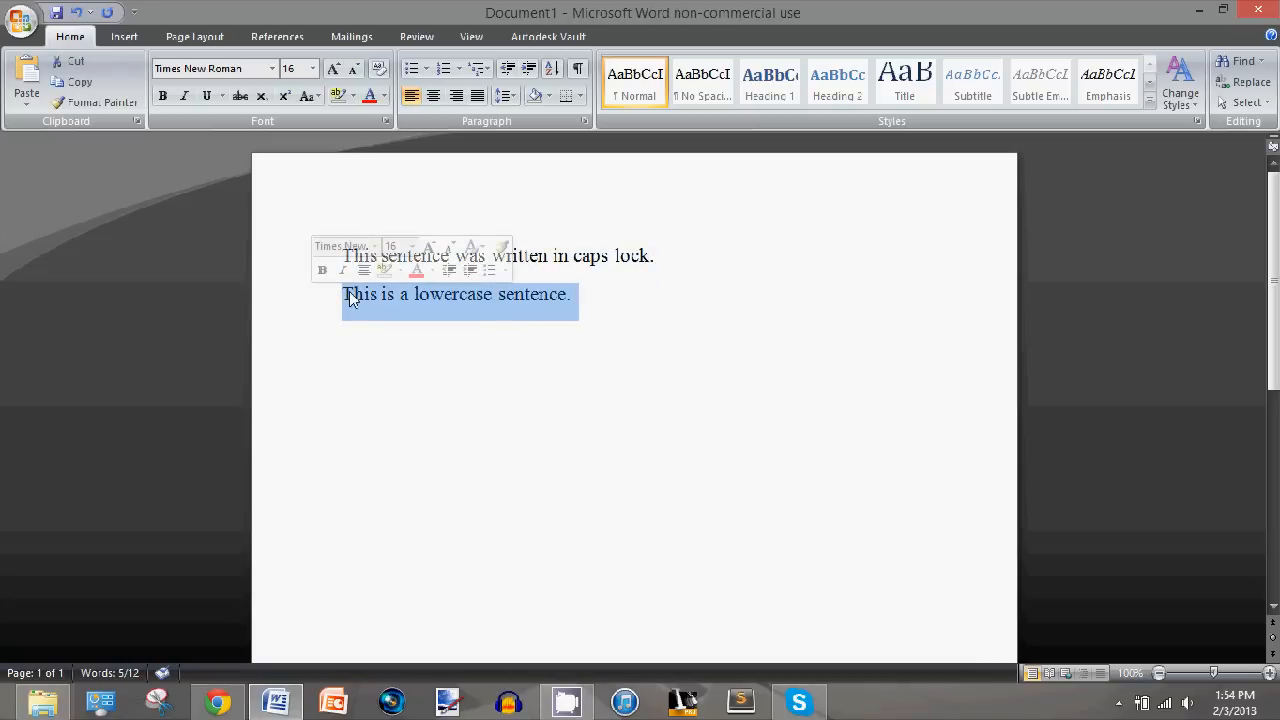
Step: Cycle the second sentence to all uppercase: "THIS IS A LOWERCASE SENTENCE."
click(308, 96)
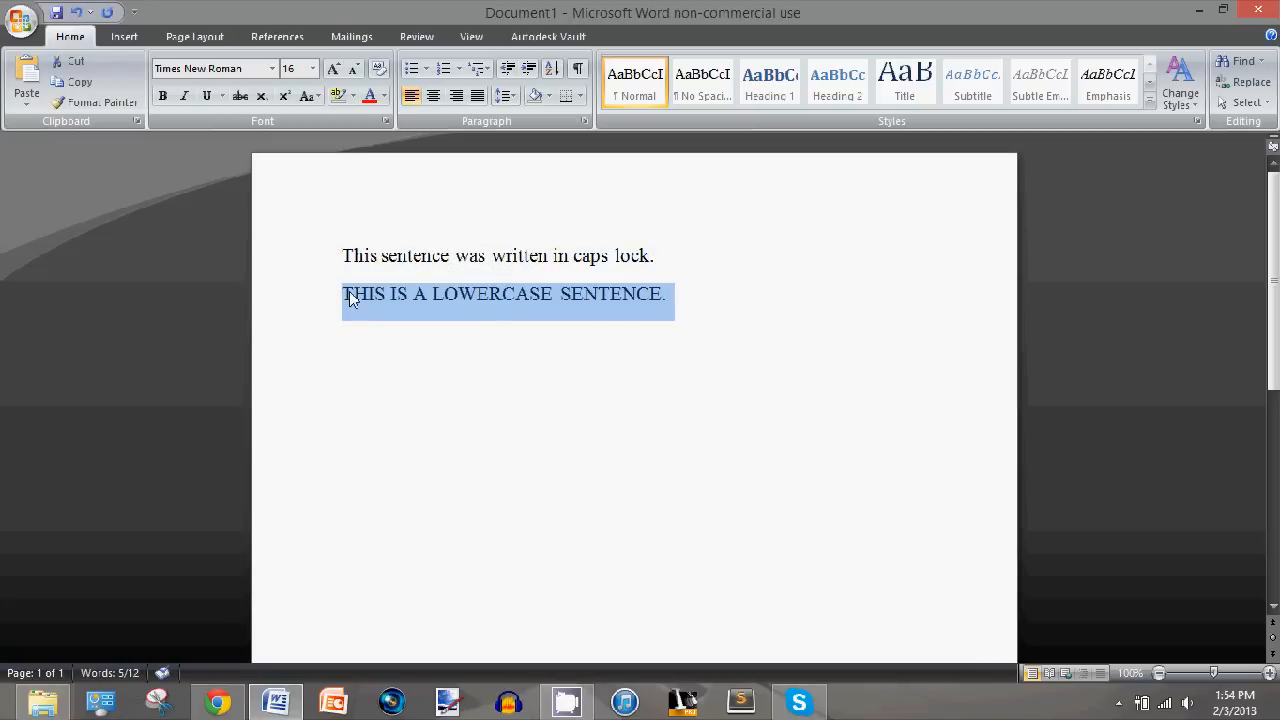